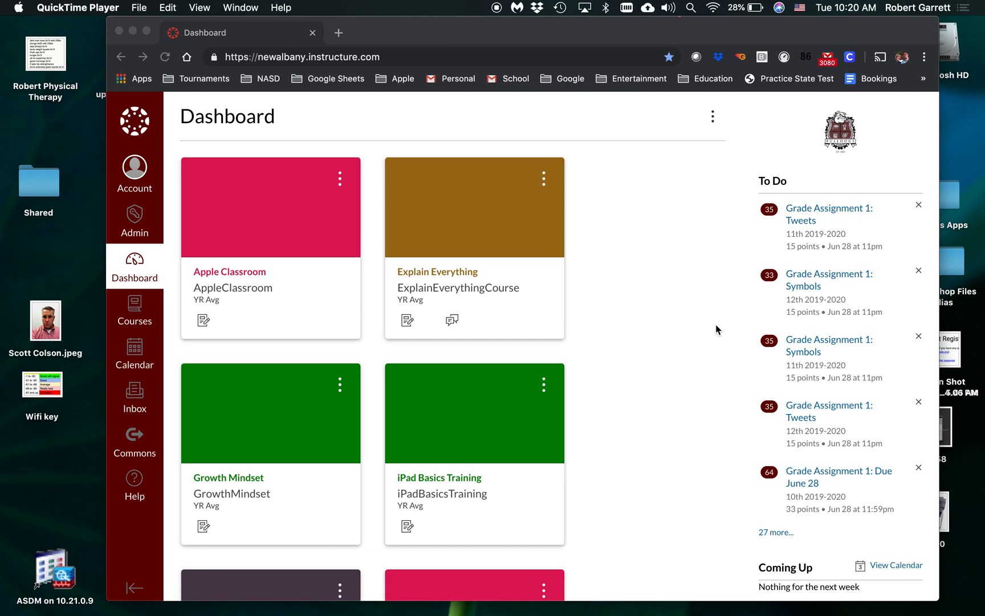
mouse_move(657, 364)
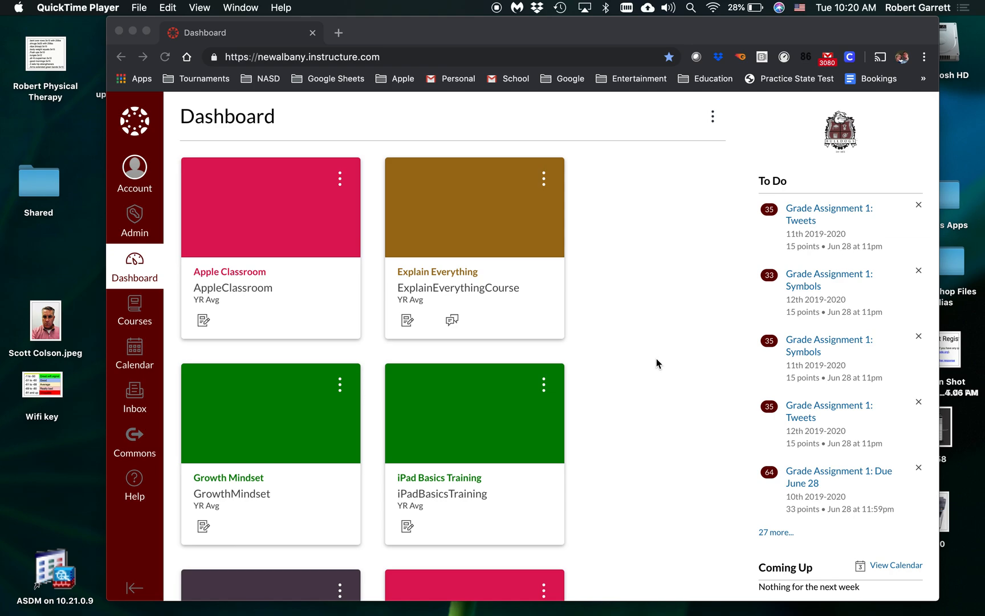
mouse_move(416, 146)
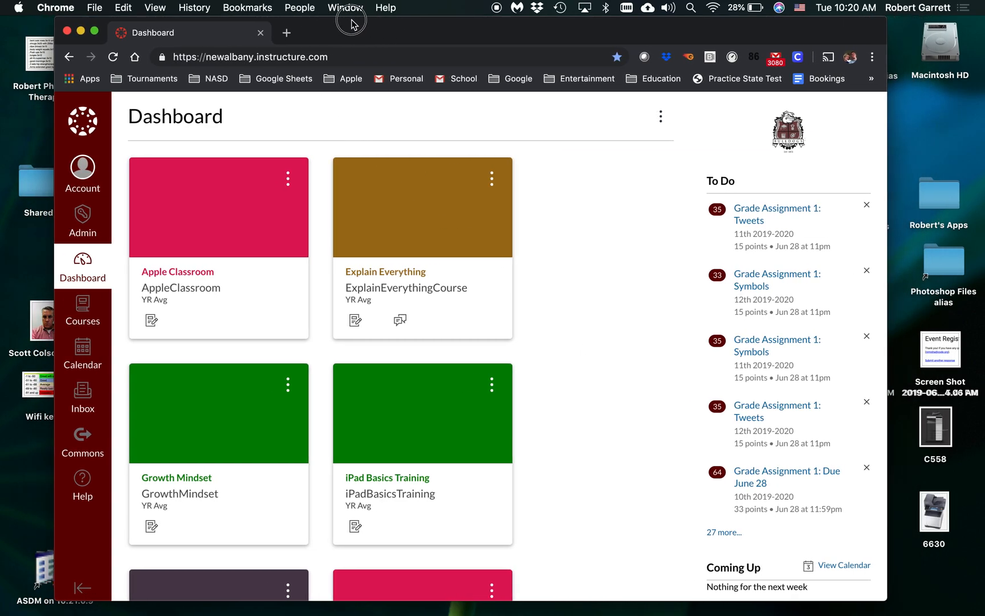
Bring up Chrome's print preview of the dashboard and check both of its two pages
click(95, 8)
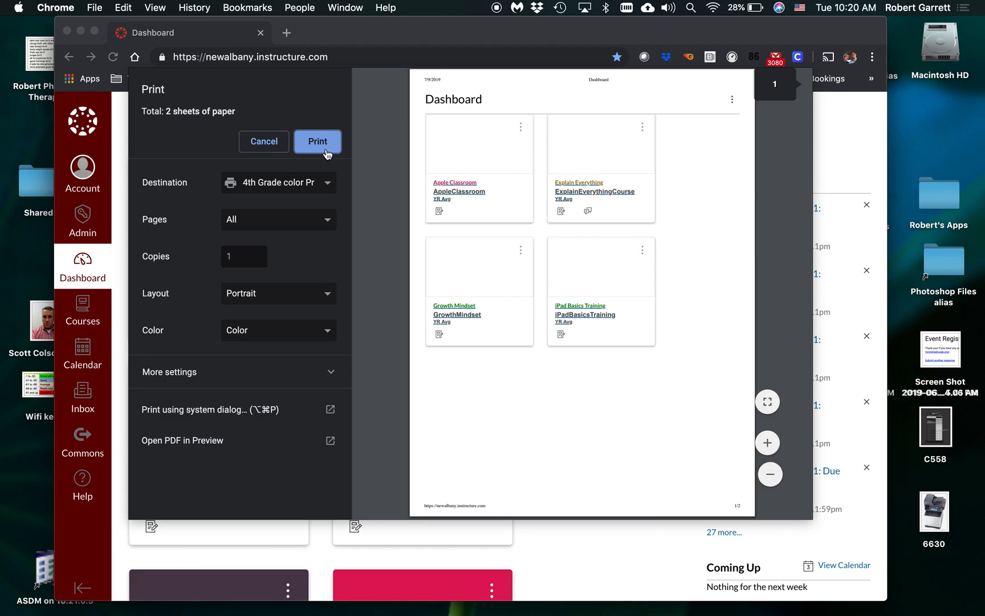
scroll(down, 3)
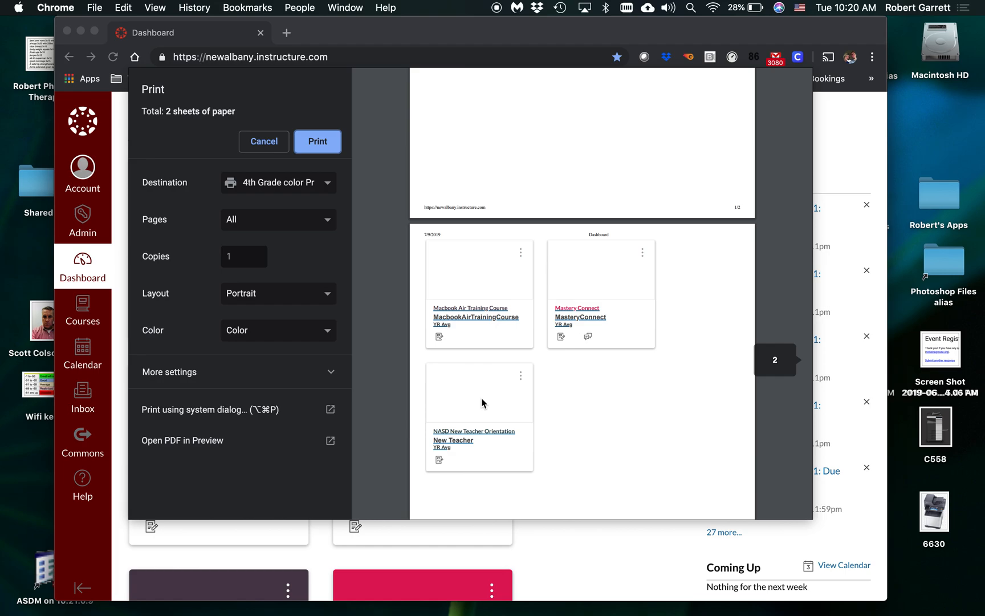
mouse_move(554, 381)
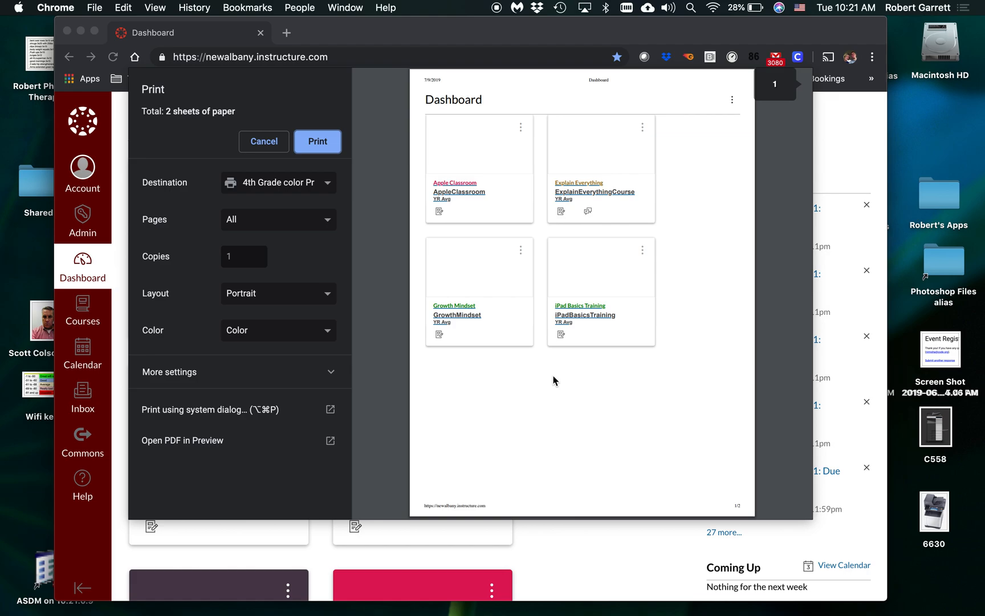
mouse_move(444, 381)
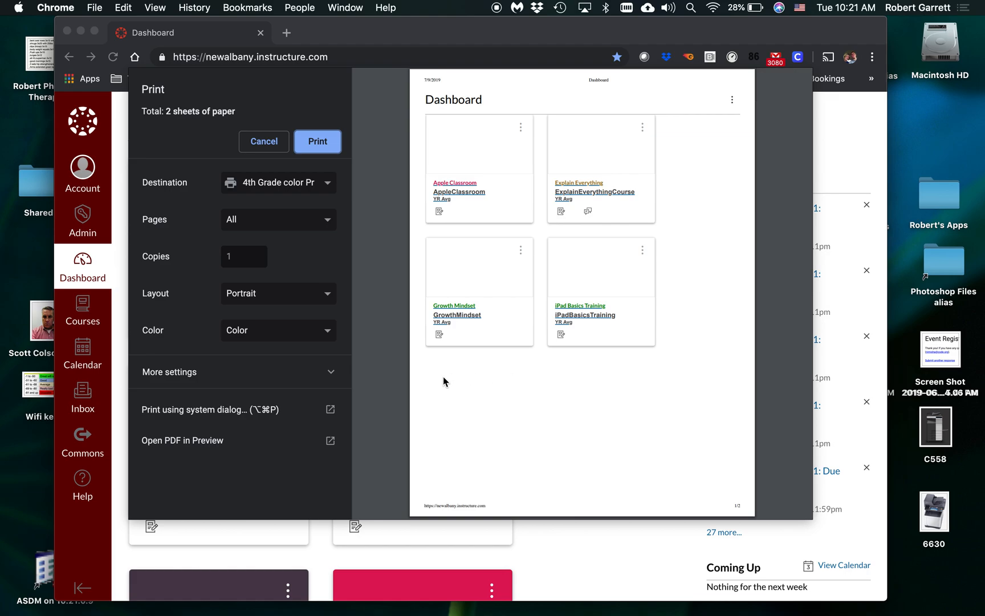
click(169, 372)
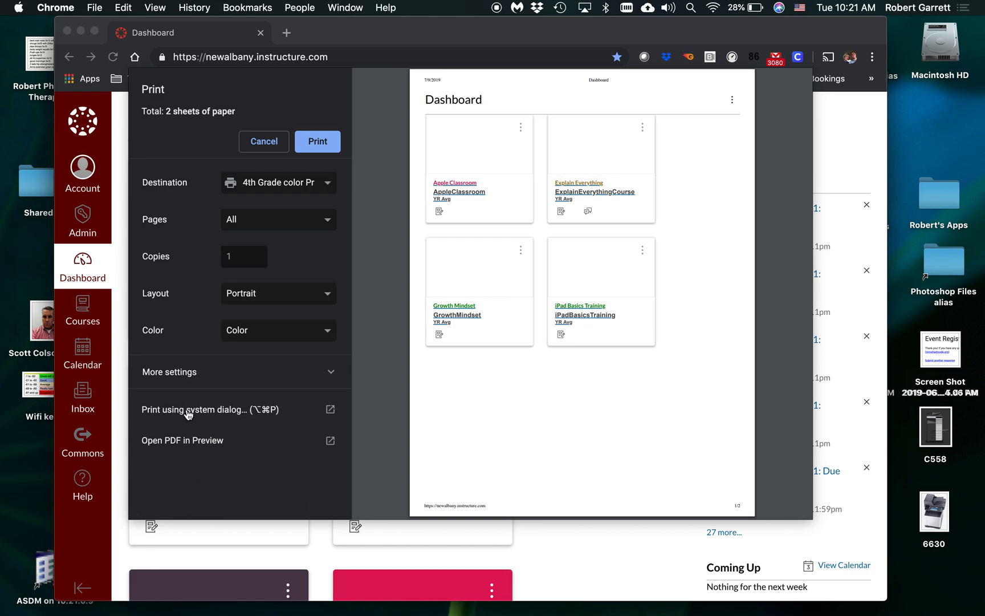
mouse_move(192, 411)
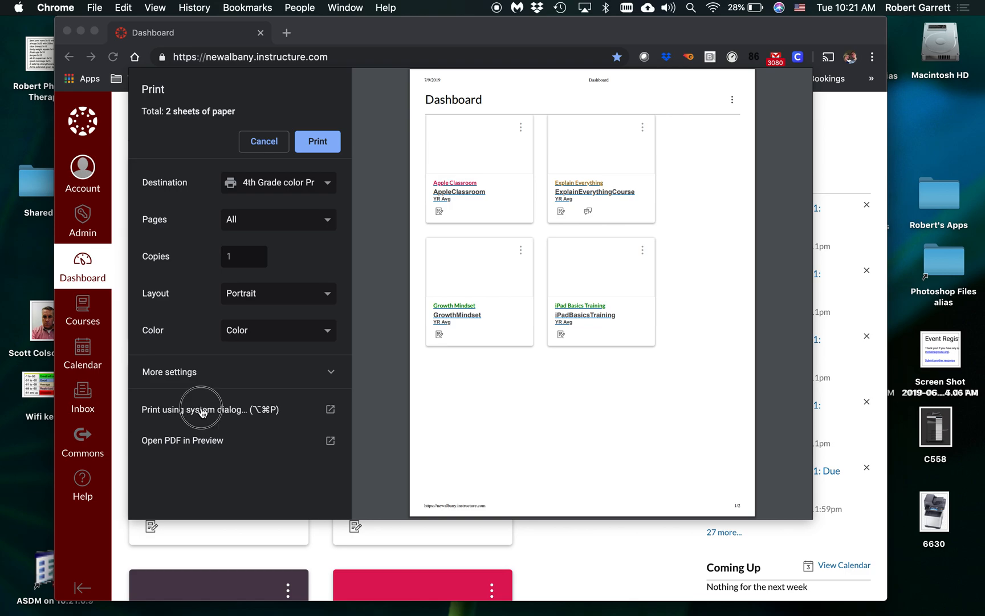
Switch to the system print dialog, choose the NAES 1st Grade Color Printer and show full details
click(208, 409)
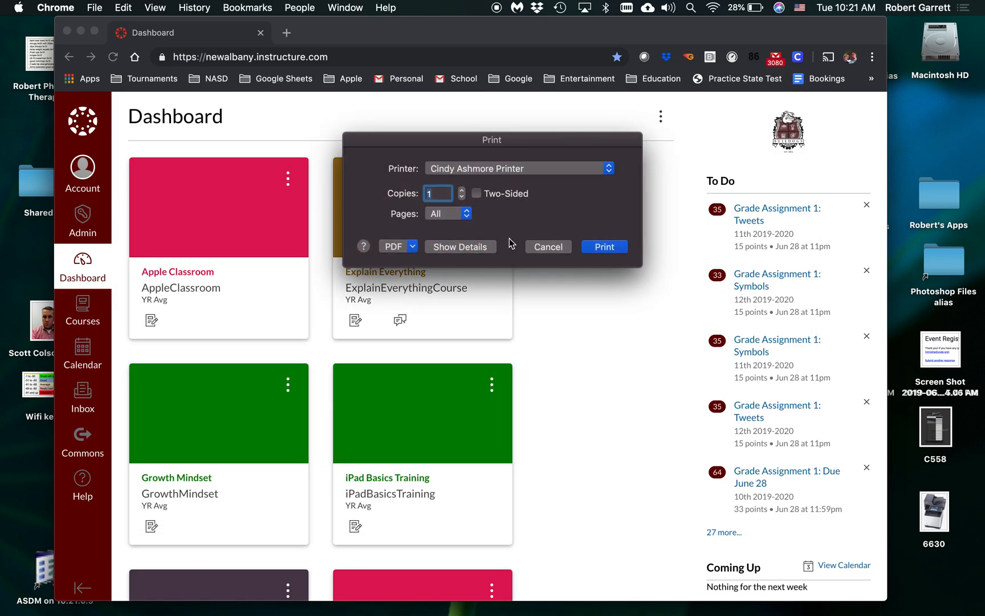
mouse_move(489, 182)
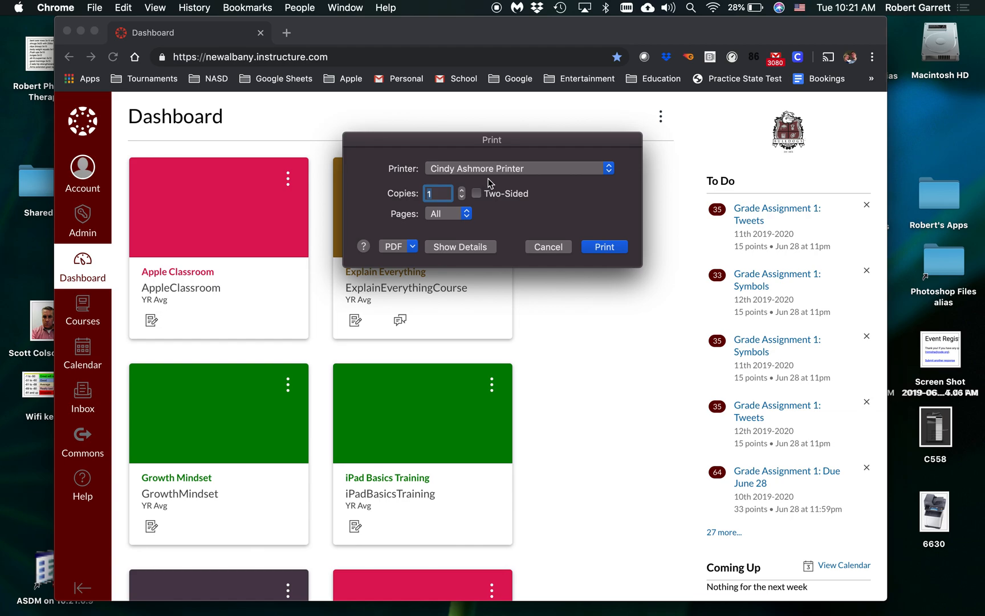
click(517, 167)
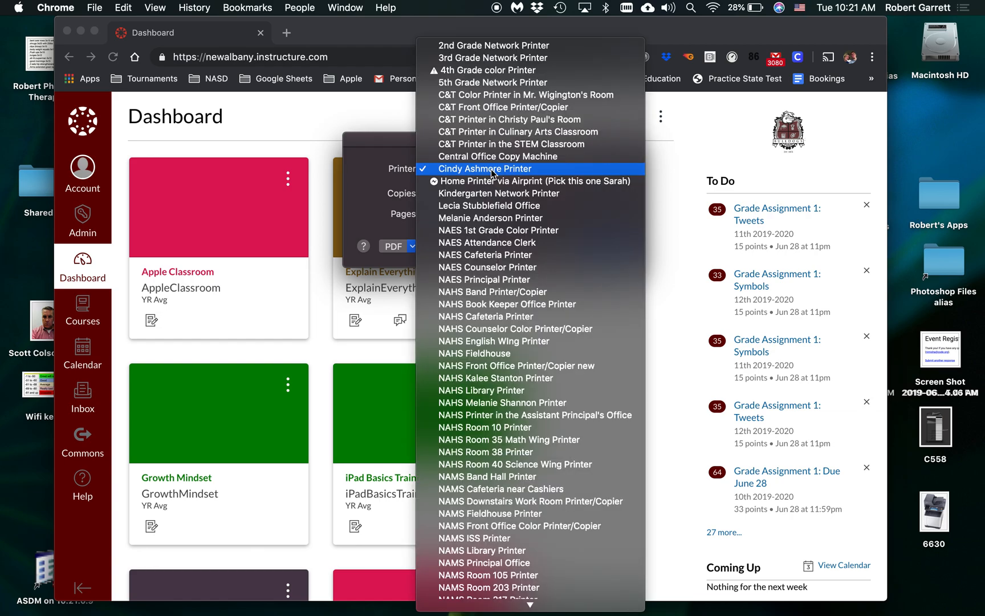
click(484, 169)
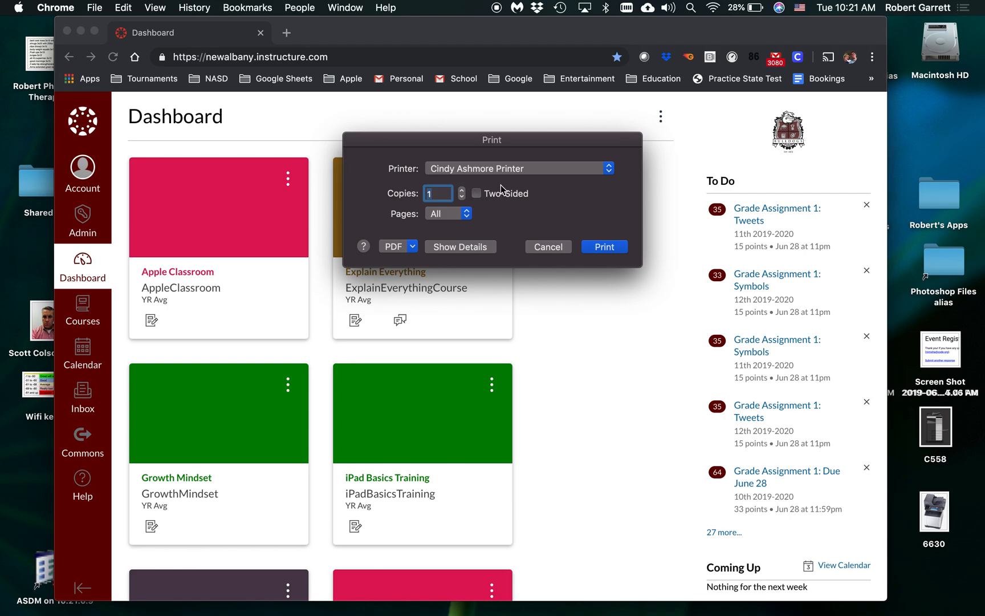
click(519, 168)
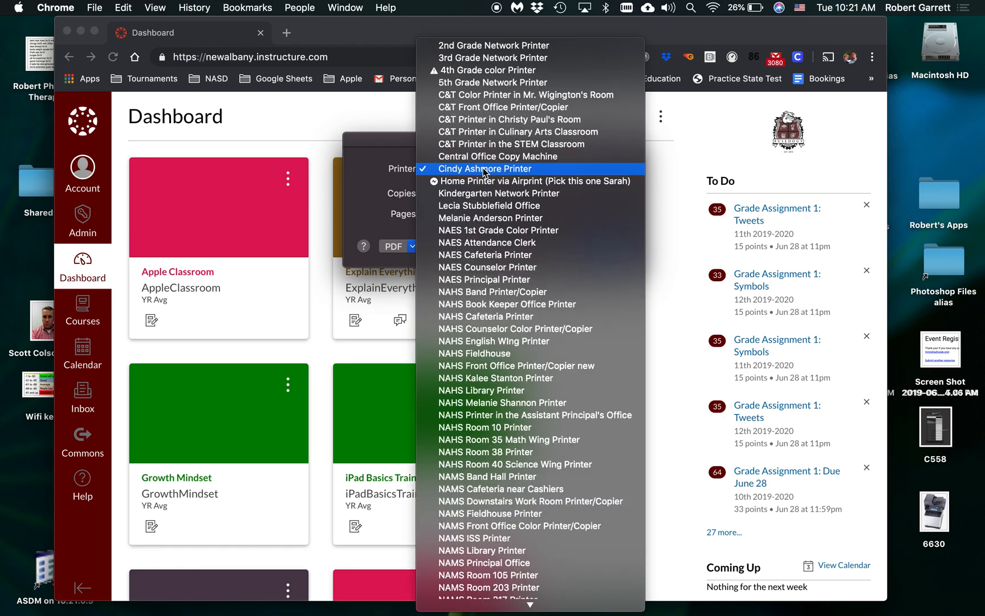
mouse_move(497, 231)
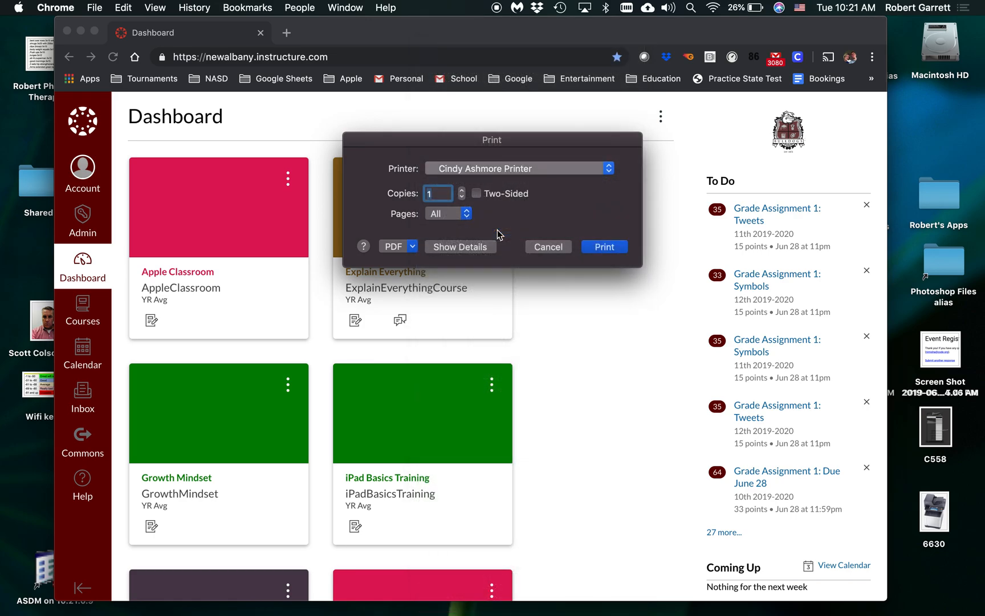
click(519, 168)
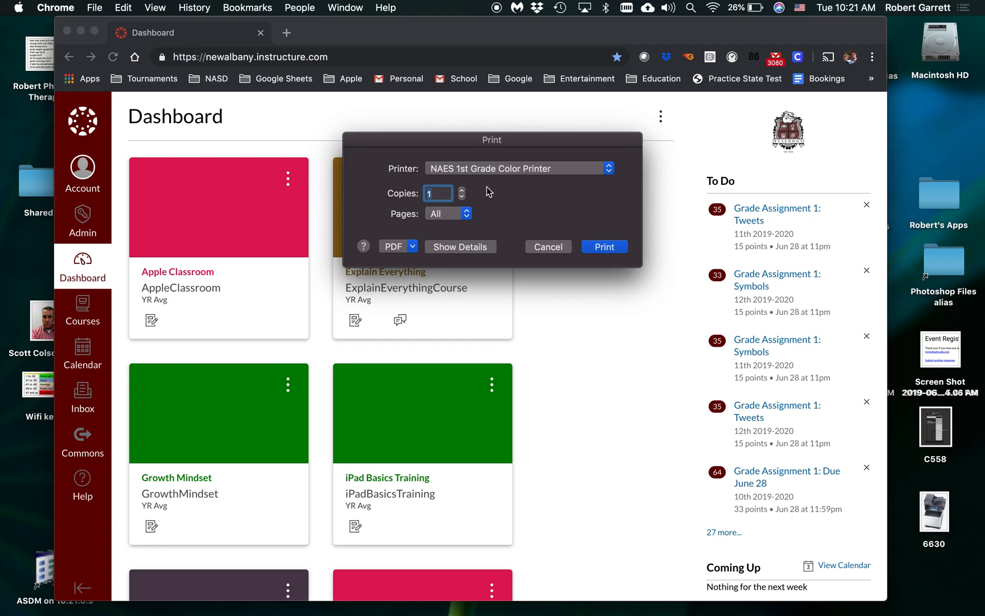
mouse_move(484, 208)
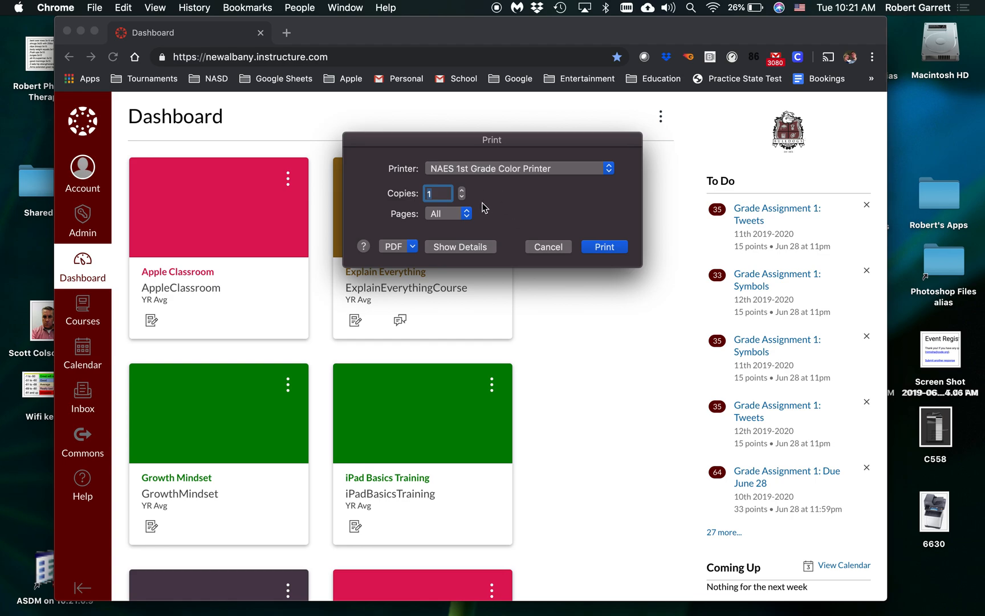
click(460, 247)
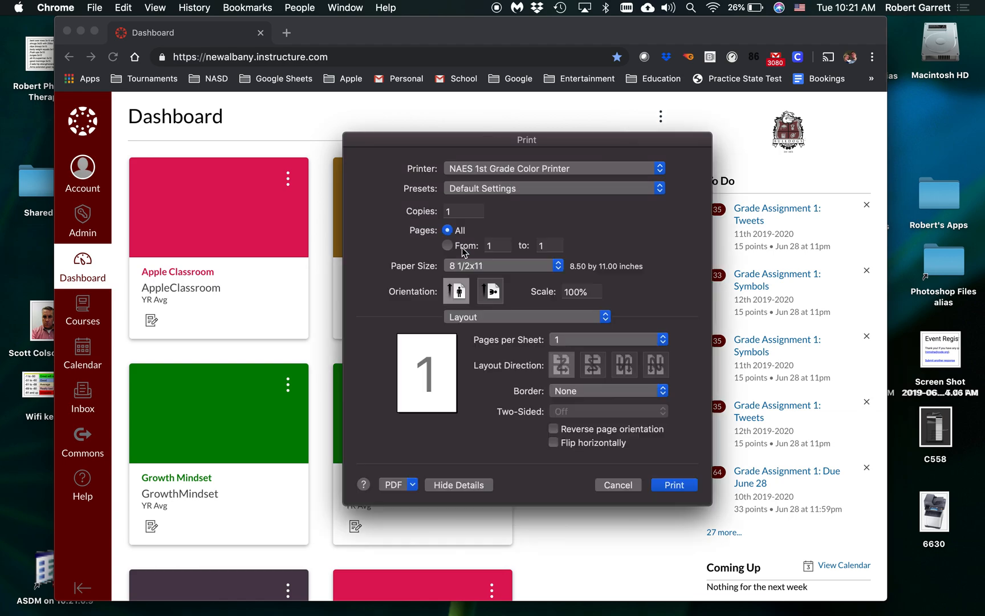
In Layout / Finish options, set Print Type to 1-Sided
click(527, 317)
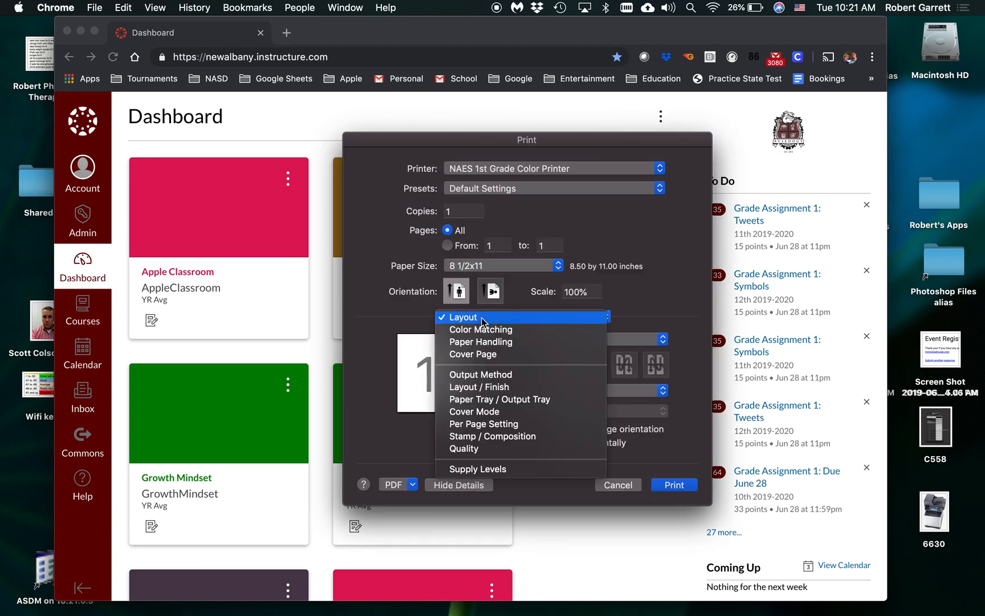
mouse_move(481, 374)
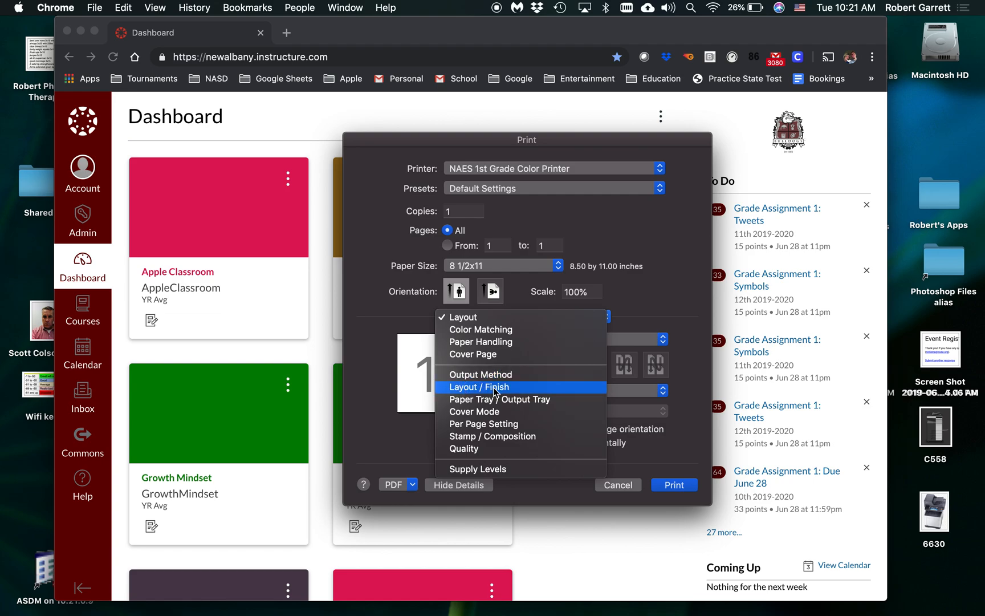
click(481, 387)
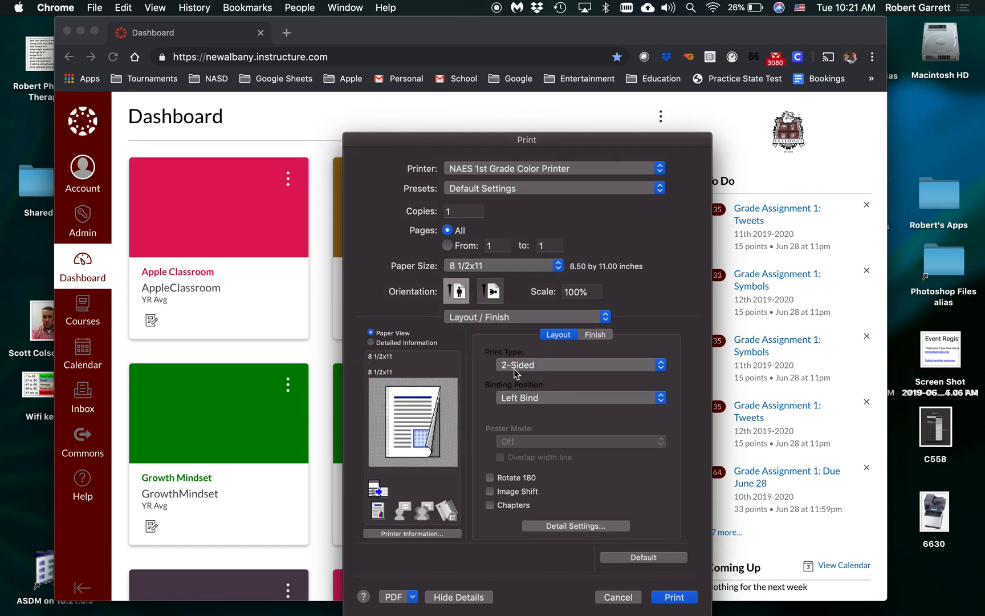
click(578, 365)
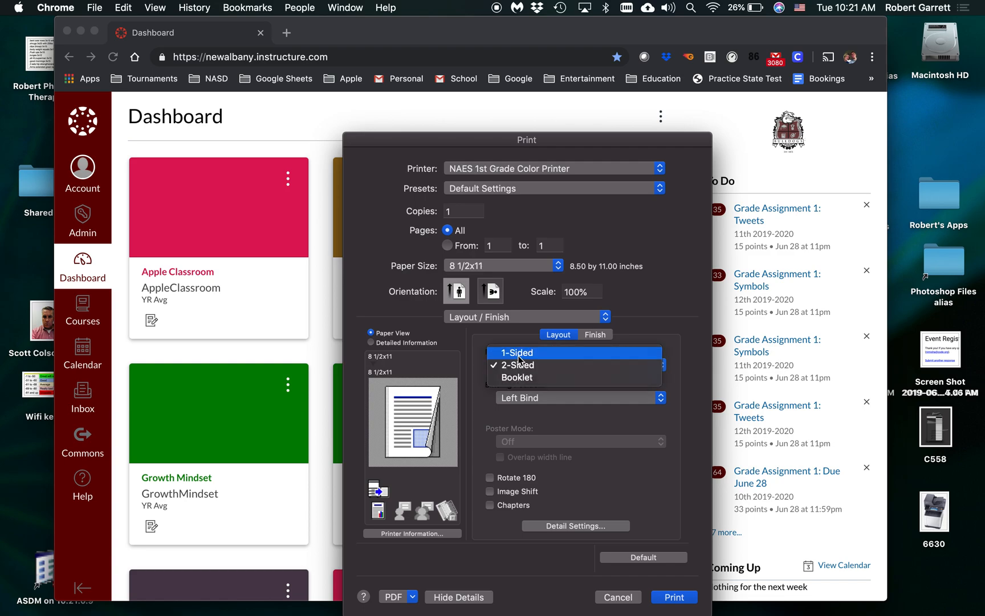
click(516, 353)
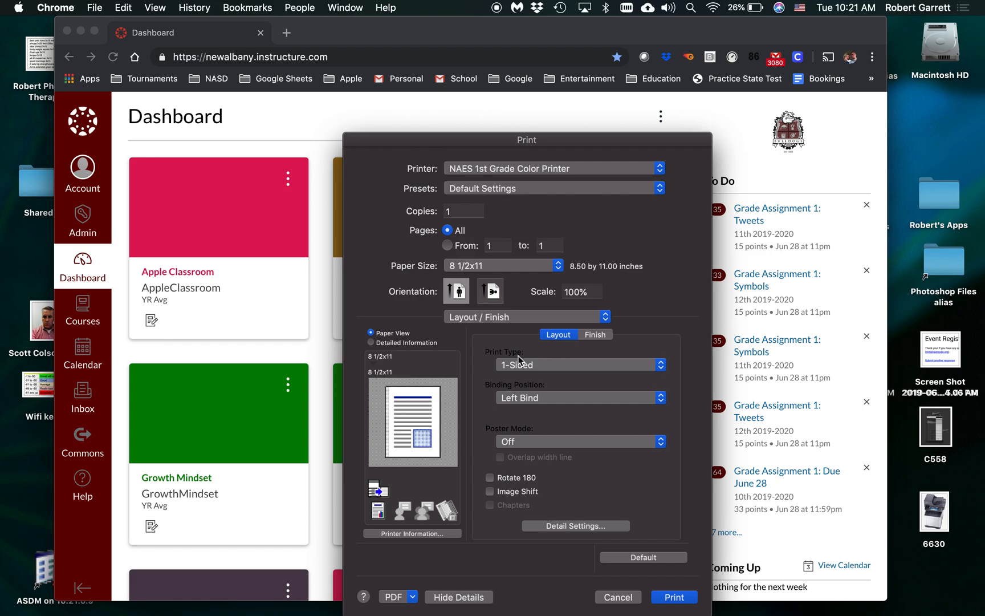
click(553, 189)
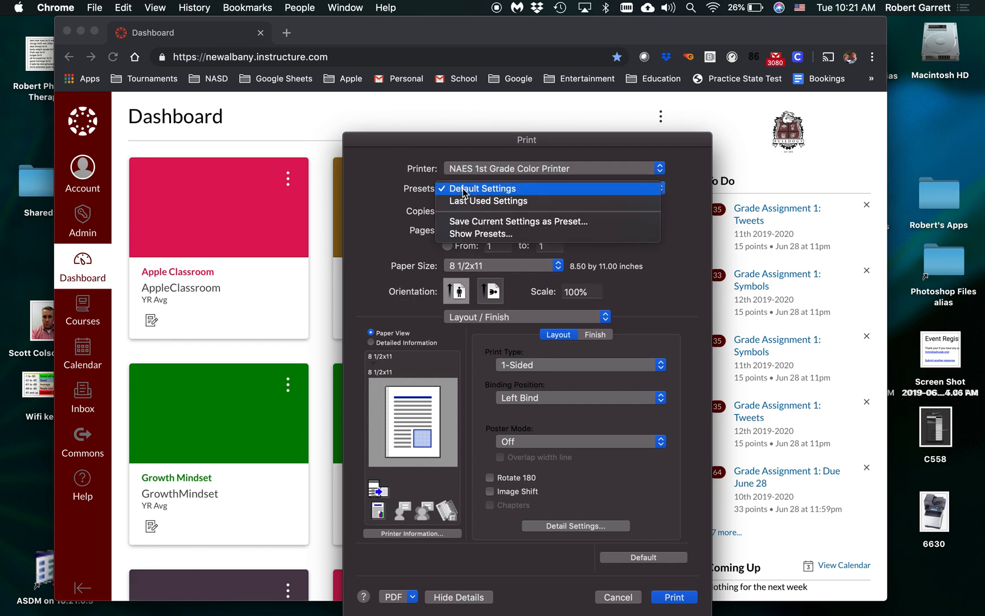
mouse_move(519, 221)
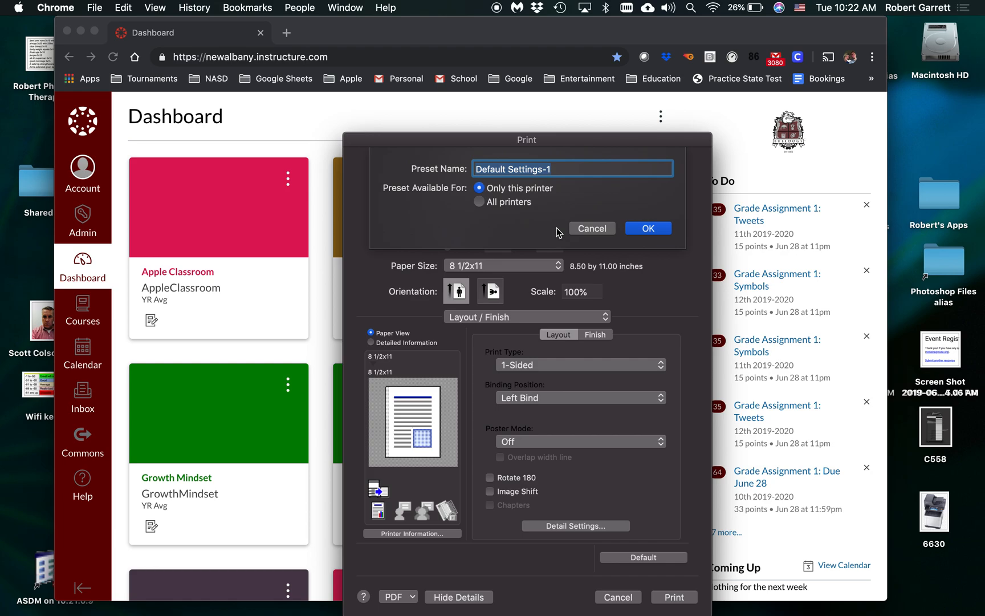
Save current settings as a preset named '1-sided Default' available for all printers
text(1-sided Default)
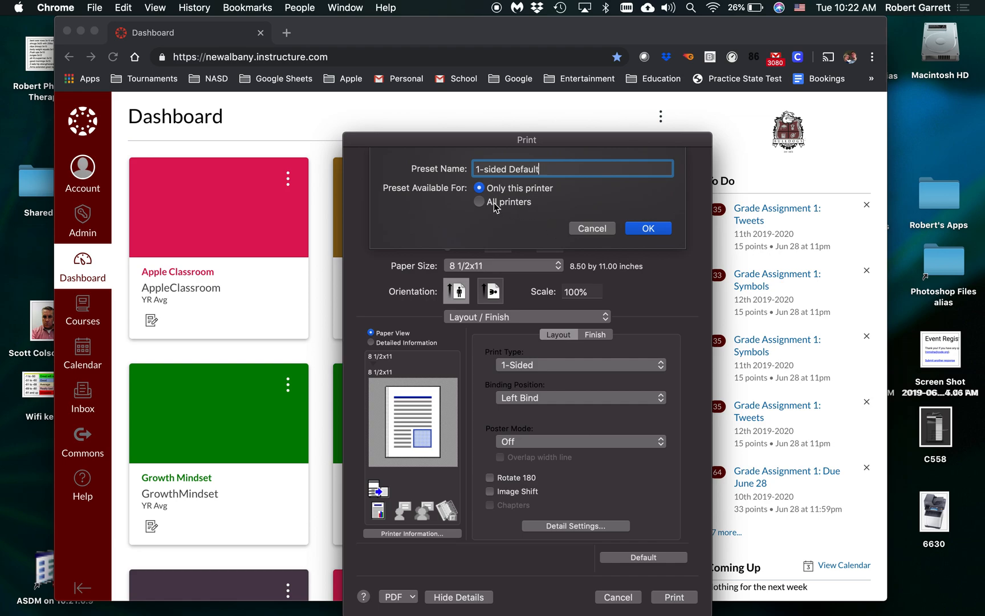
mouse_move(484, 211)
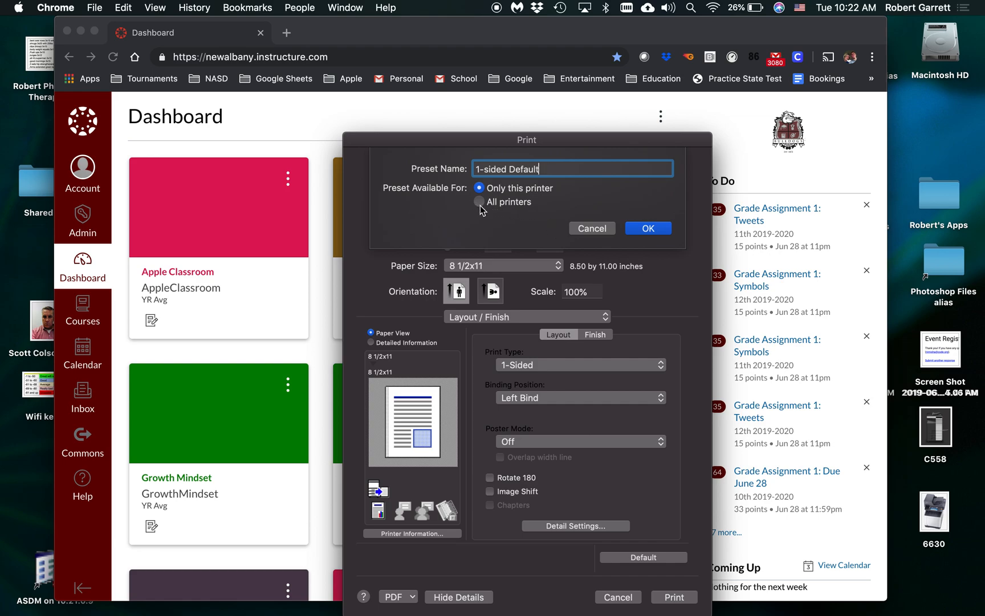
click(478, 202)
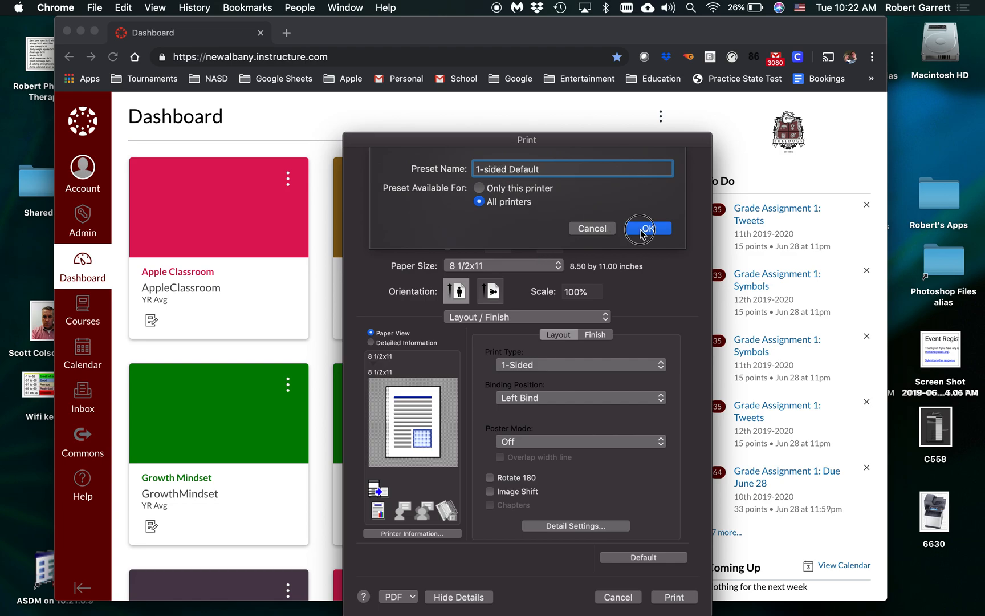
click(648, 227)
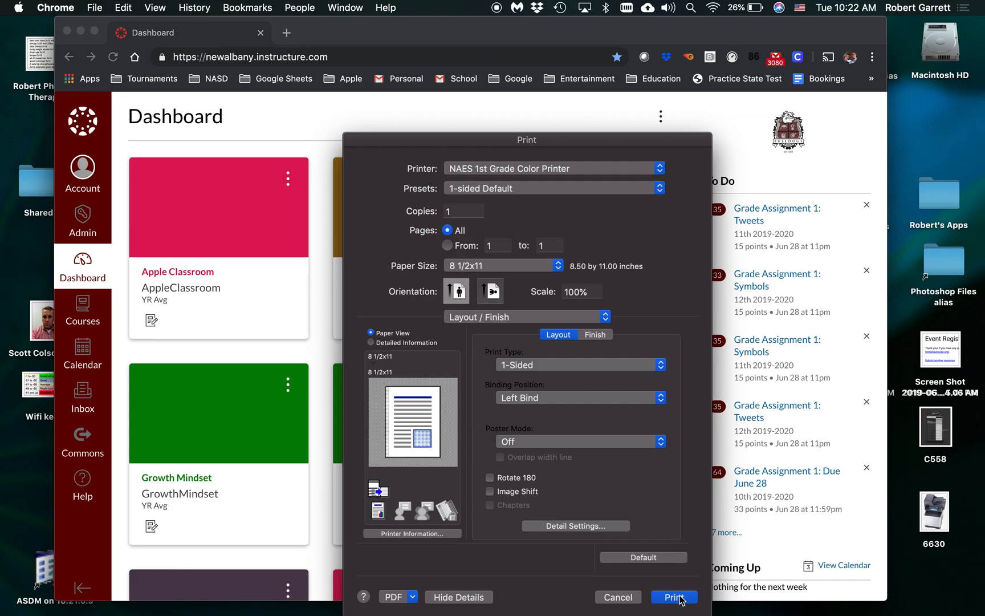
mouse_move(458, 198)
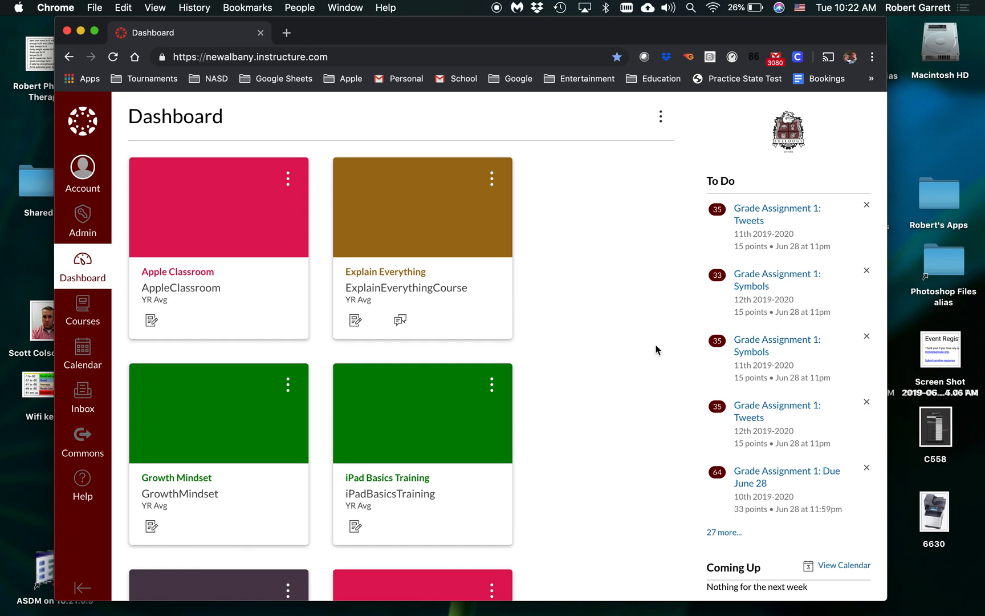
mouse_move(254, 121)
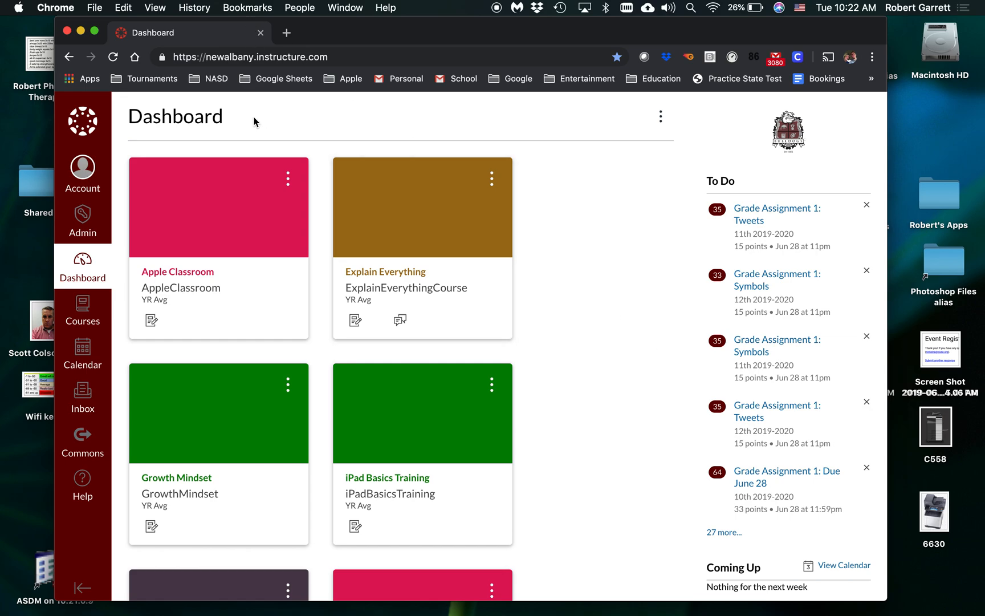
Reopen the print preview with Cmd+P and switch to the system print dialog
click(94, 8)
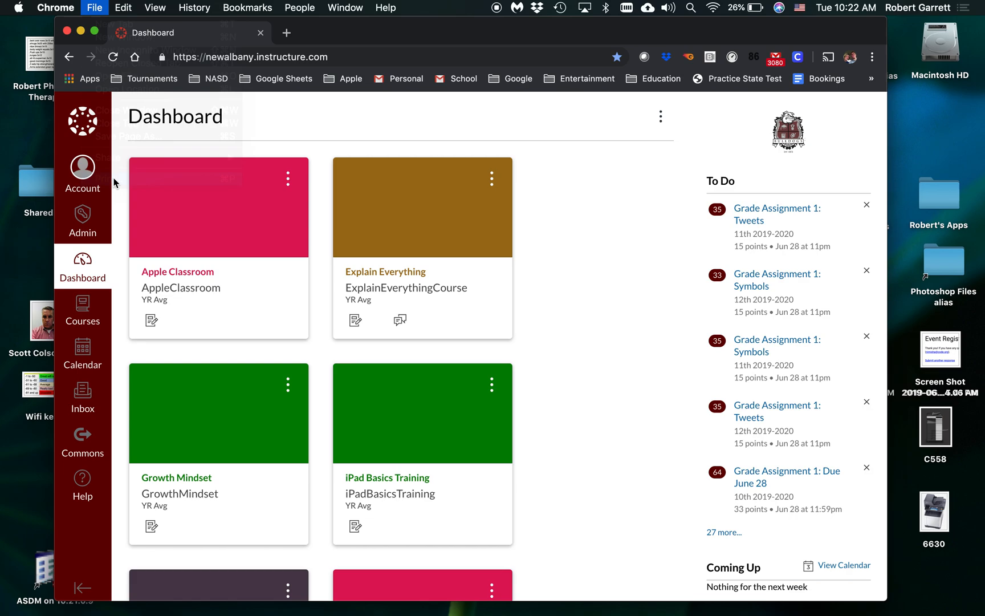
key(cmd+p)
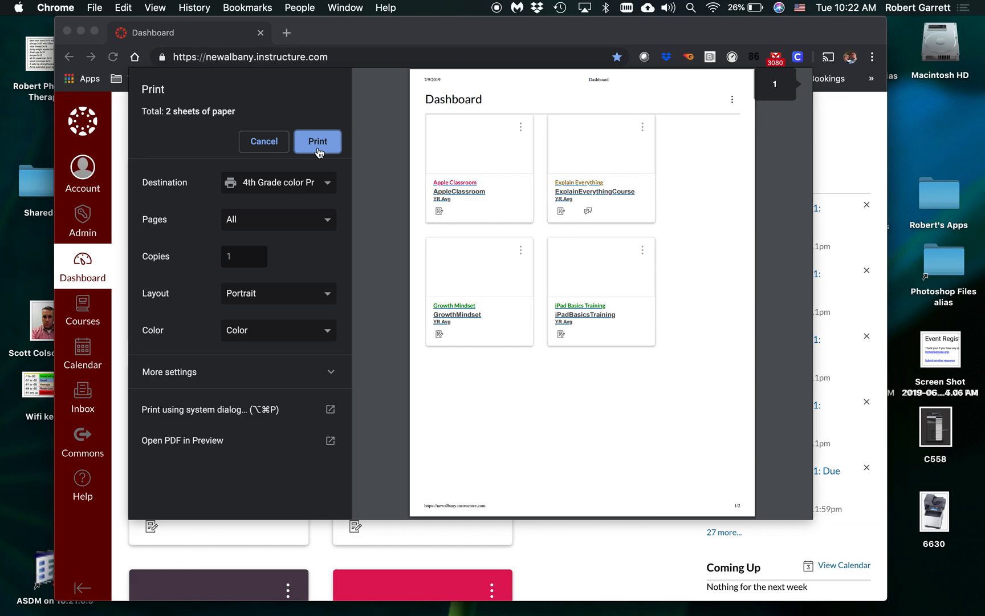
mouse_move(267, 298)
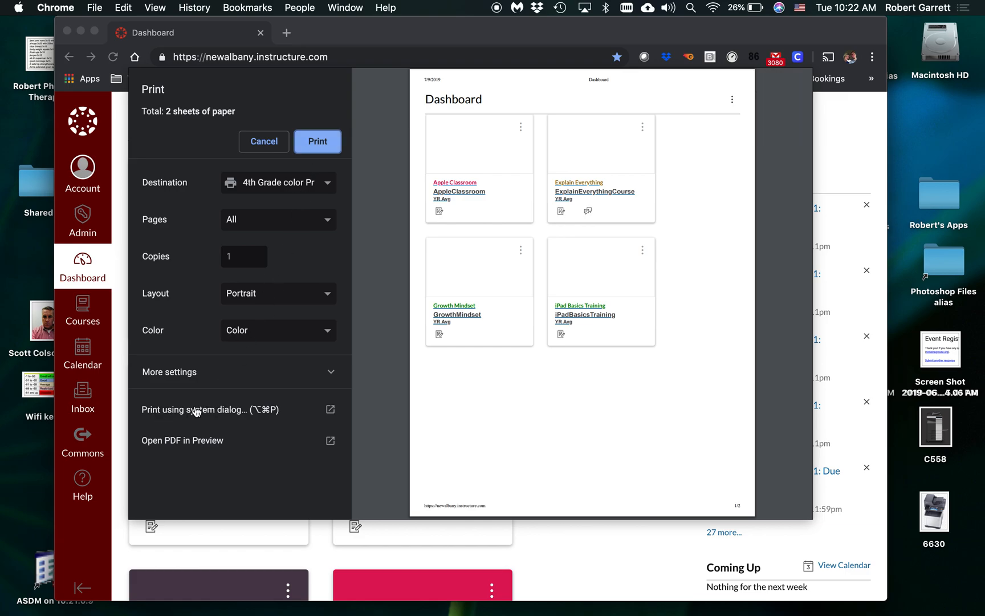
click(210, 409)
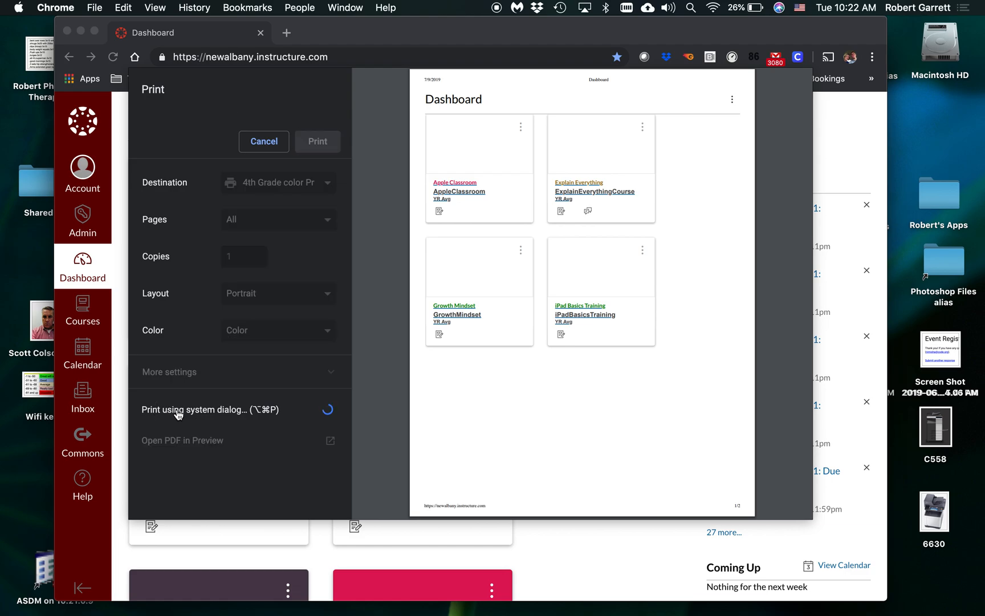
click(209, 409)
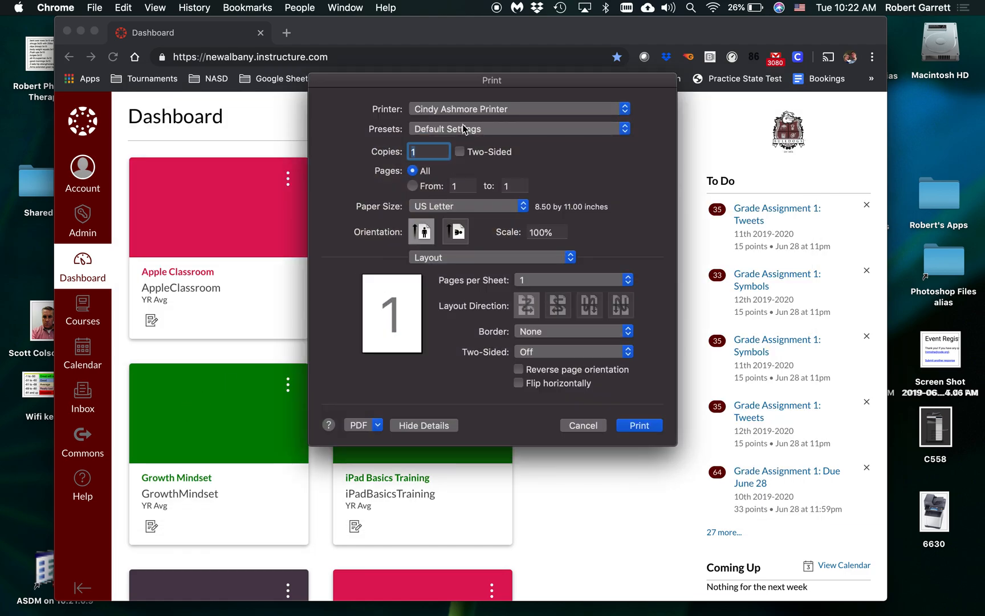
click(517, 129)
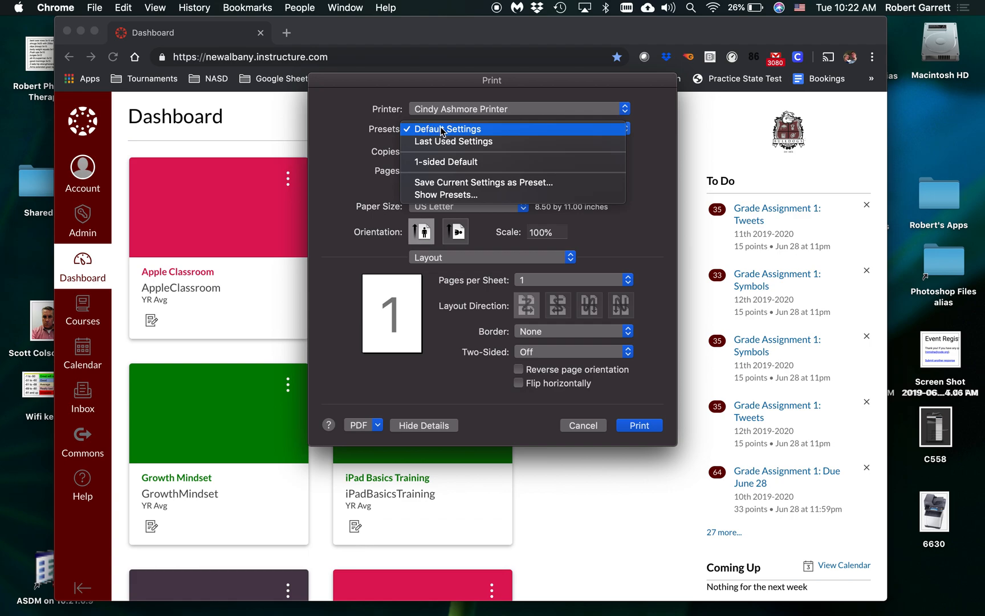
mouse_move(420, 162)
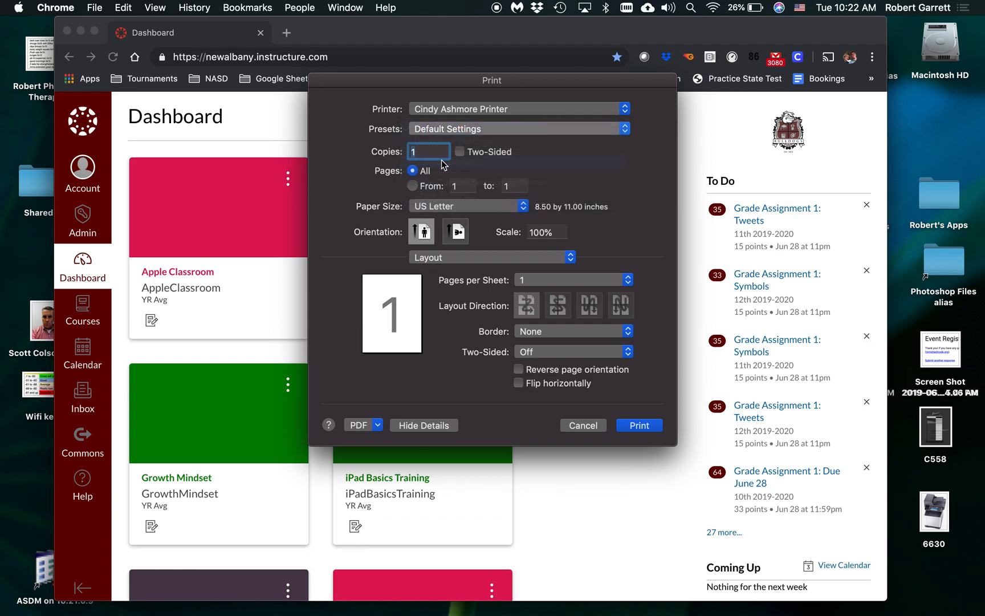
click(519, 129)
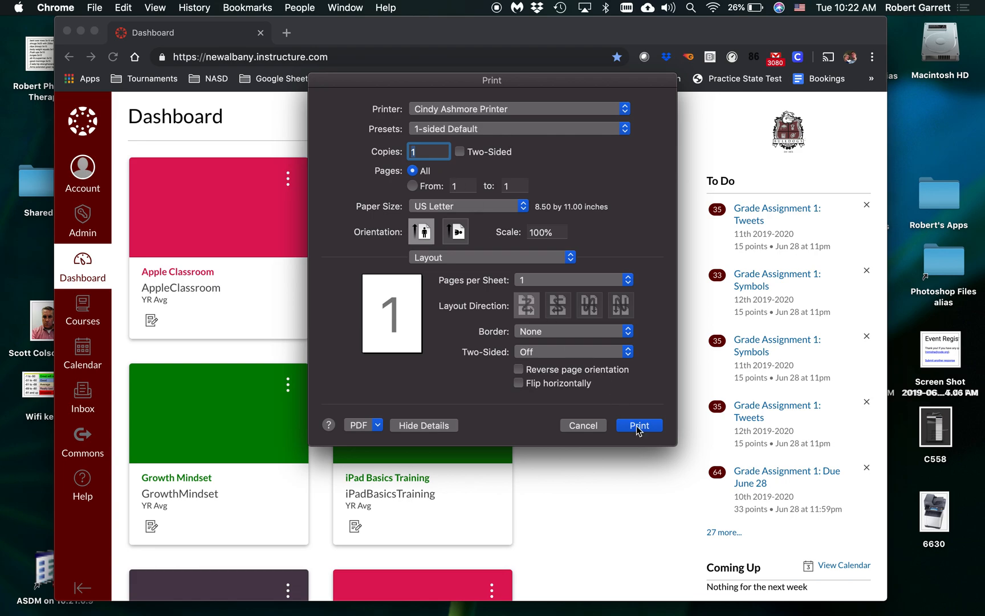
click(518, 109)
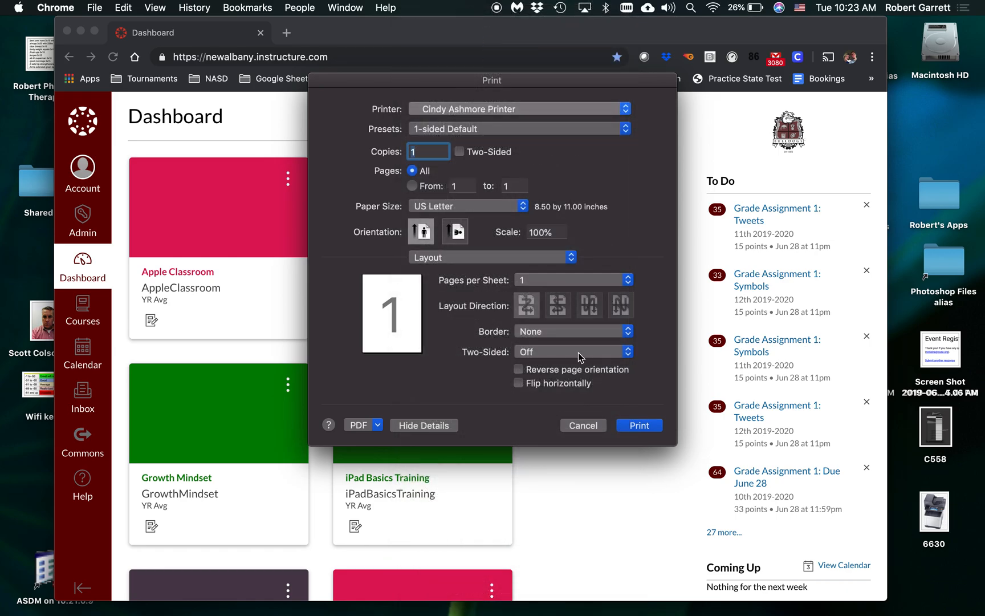
mouse_move(453, 134)
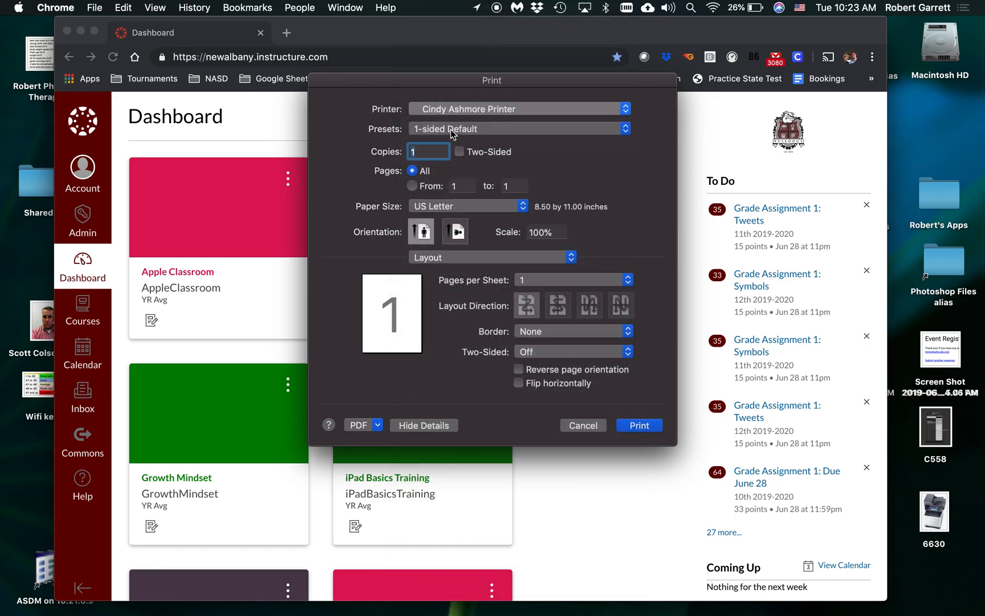
click(517, 128)
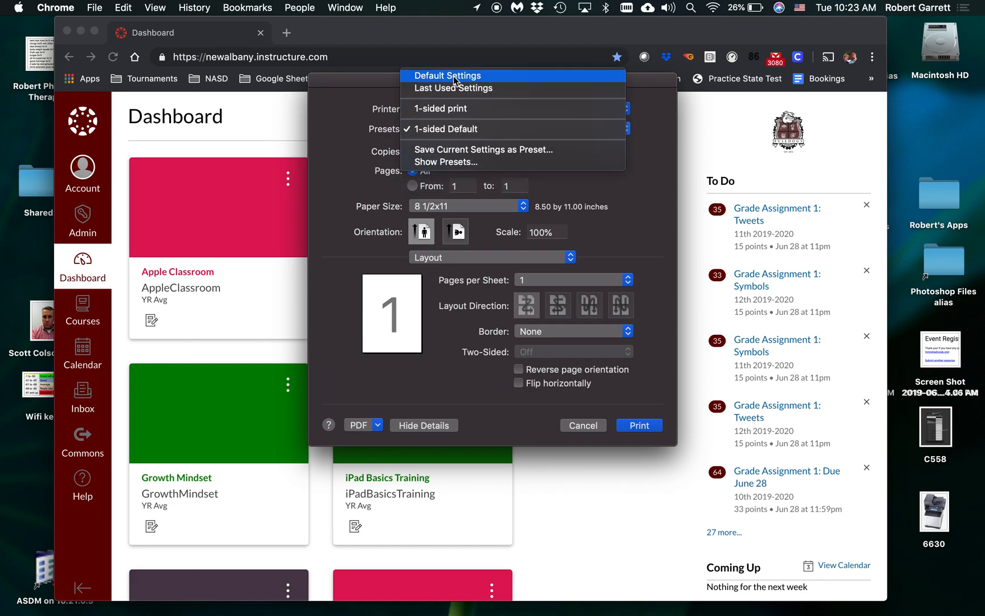
On the 4th Grade color Printer, apply the 1-sided Default preset from Presets
click(447, 75)
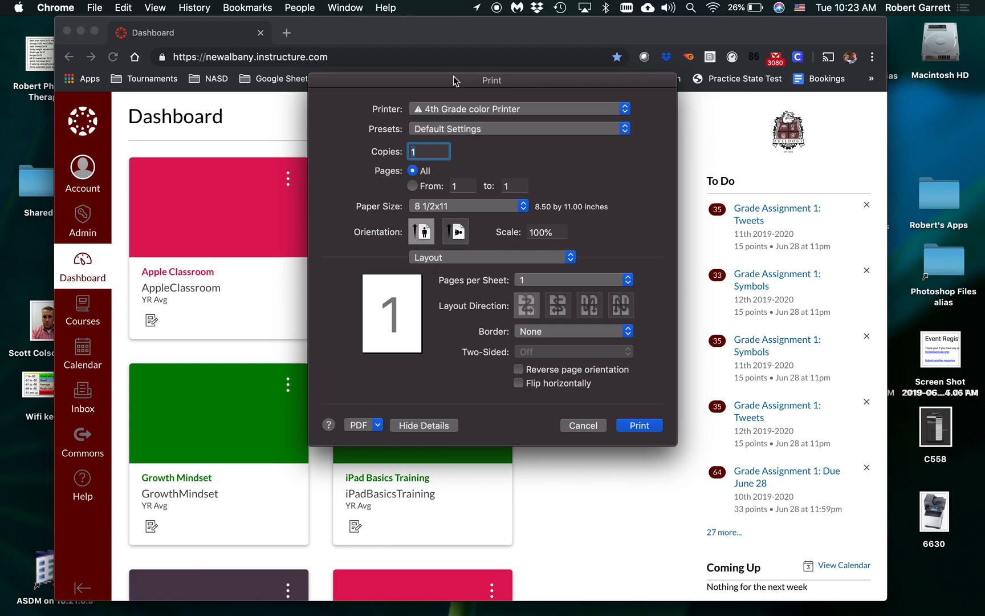
click(519, 128)
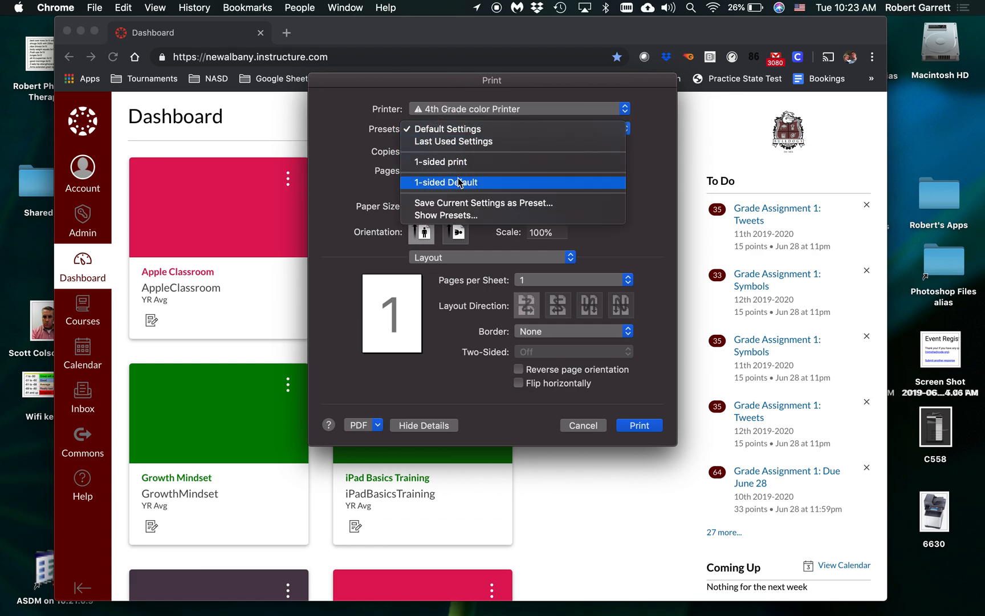
click(446, 182)
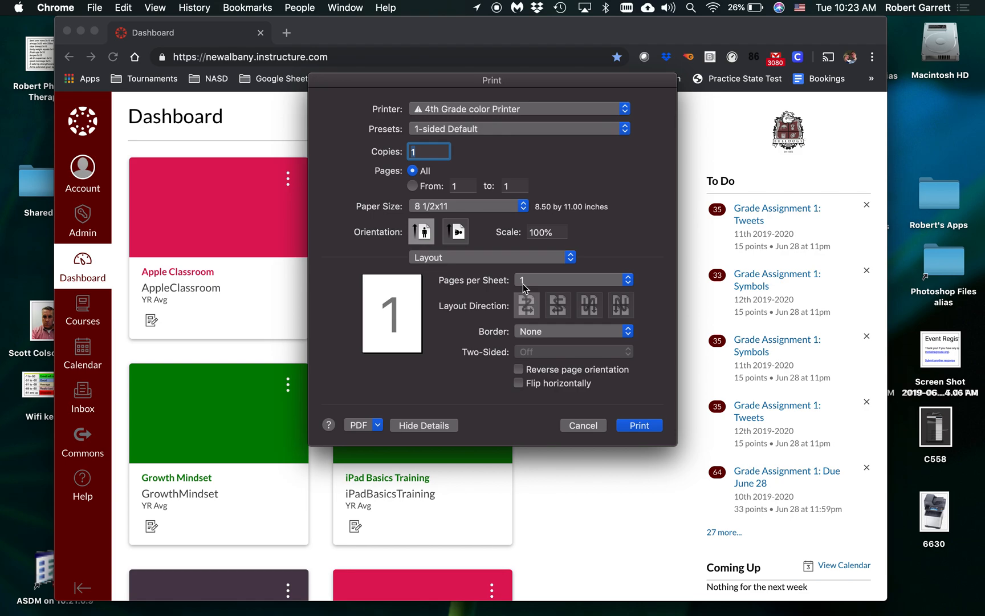